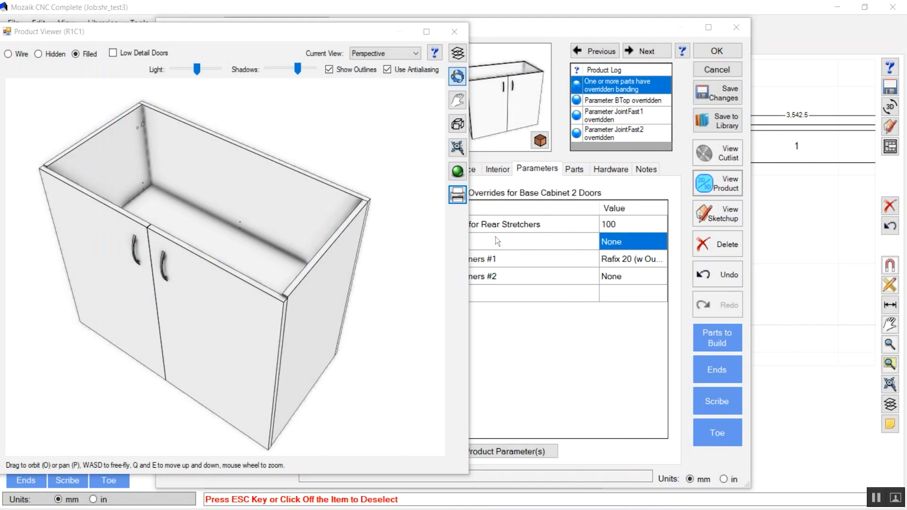
mouse_move(166, 131)
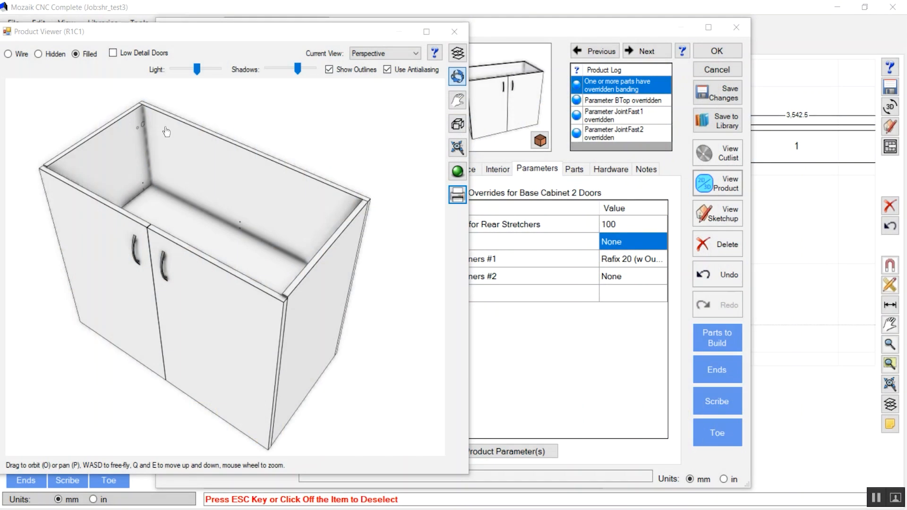
mouse_move(77, 177)
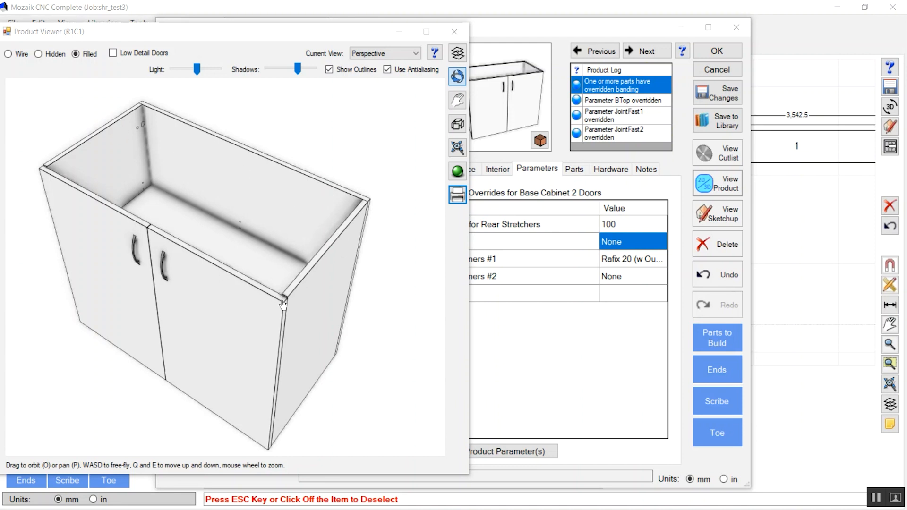
mouse_move(216, 206)
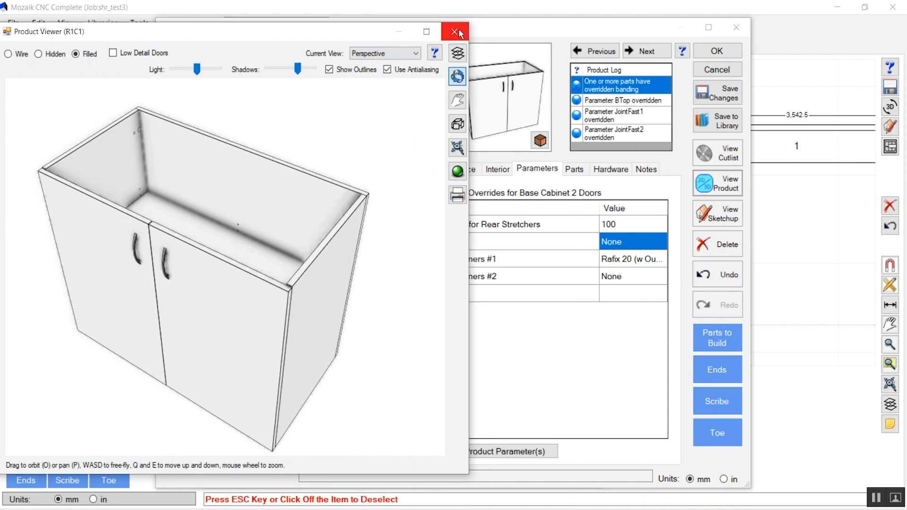
Step: Close the 3D viewer and browse parameter categories in the Select Product Parameter(s) dialog
left_click(456, 32)
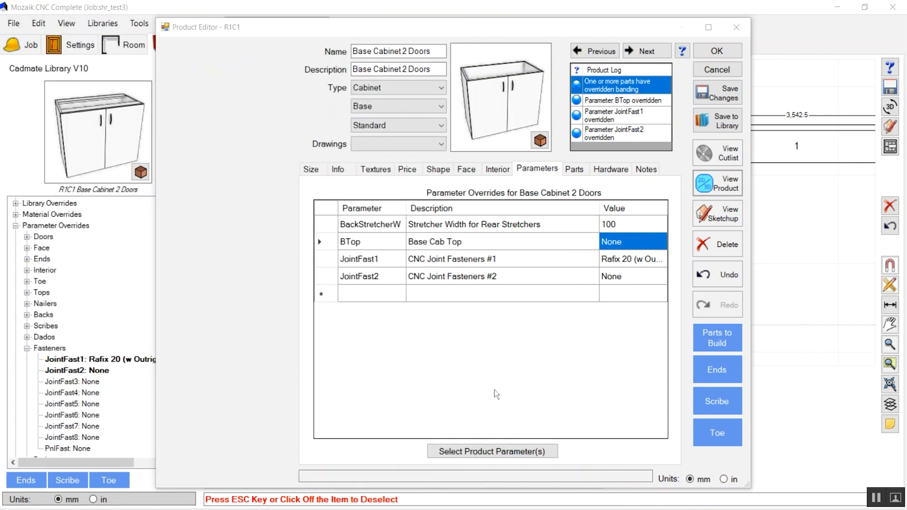
left_click(492, 451)
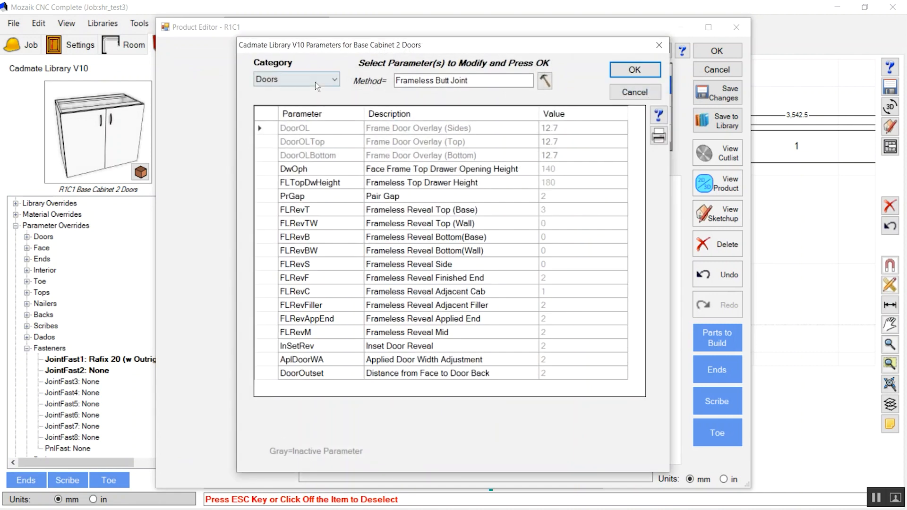
left_click(296, 80)
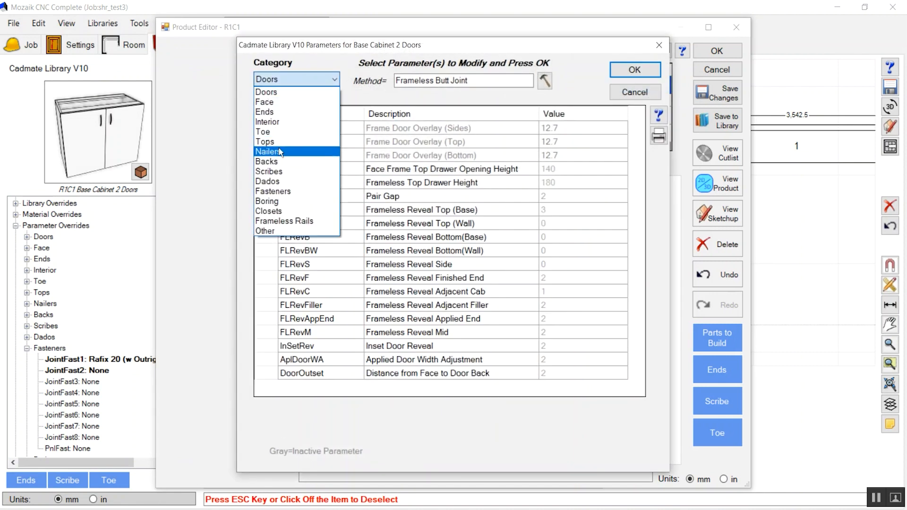
left_click(264, 142)
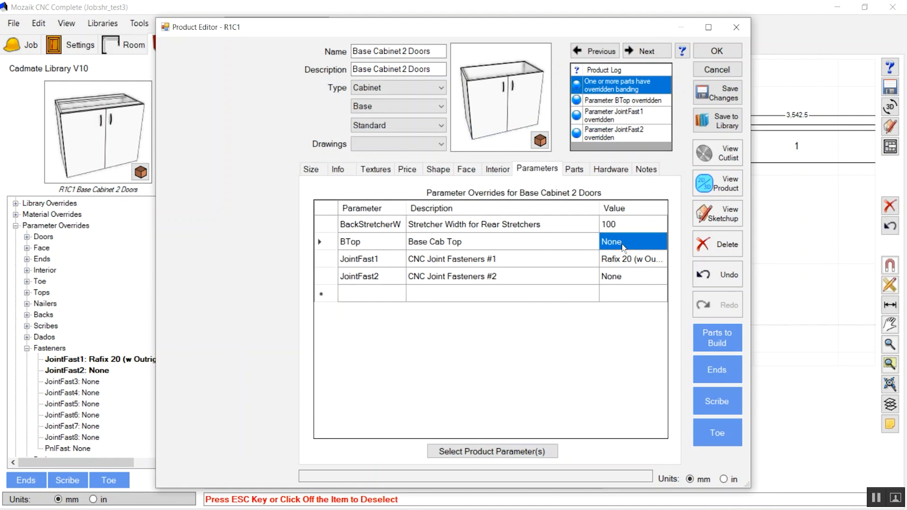
Step: Set Base Cab Top to Full Top and preview the solid top in 3D
left_click(632, 241)
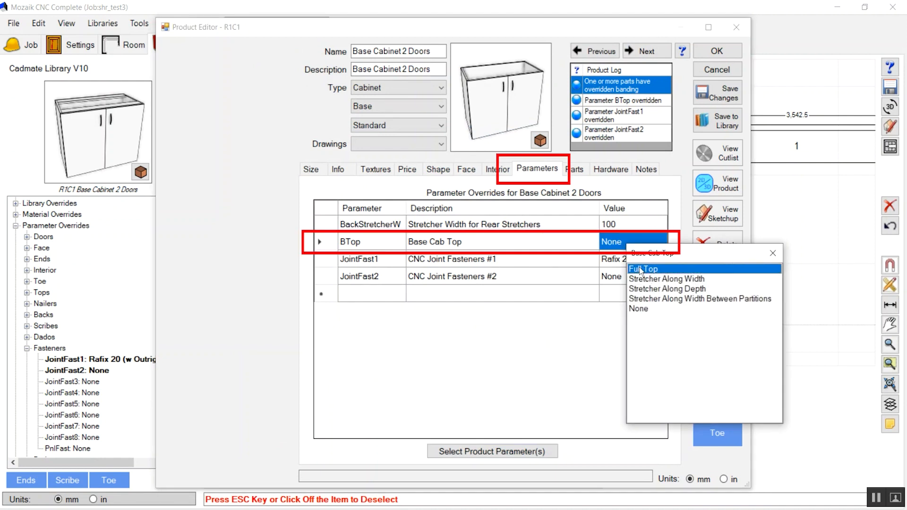
left_click(644, 268)
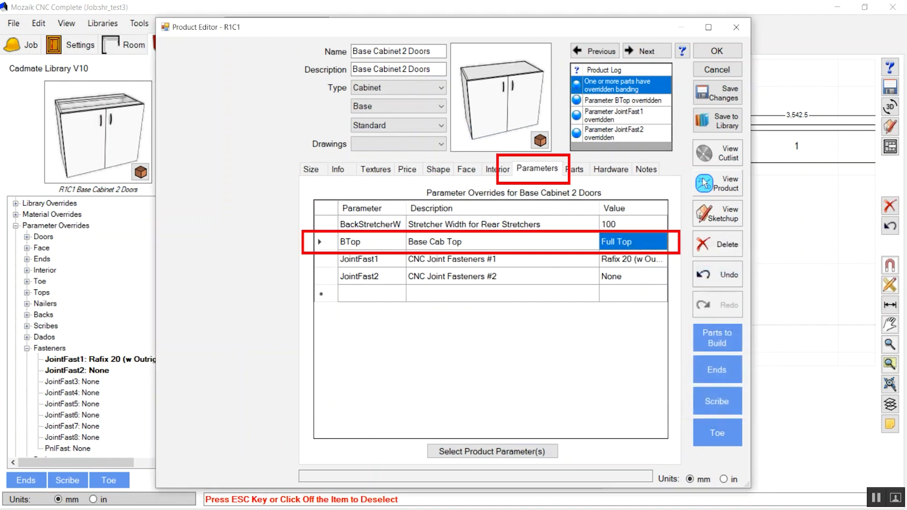
left_click(717, 183)
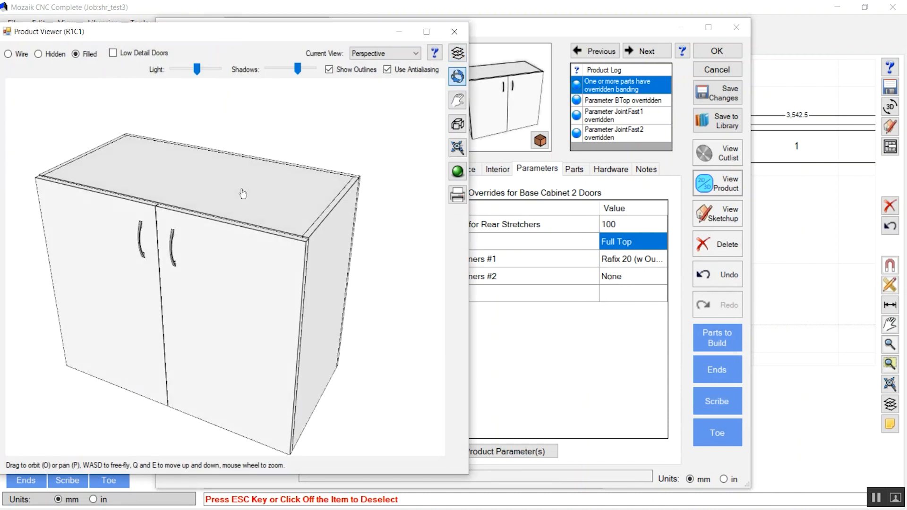
left_click(454, 31)
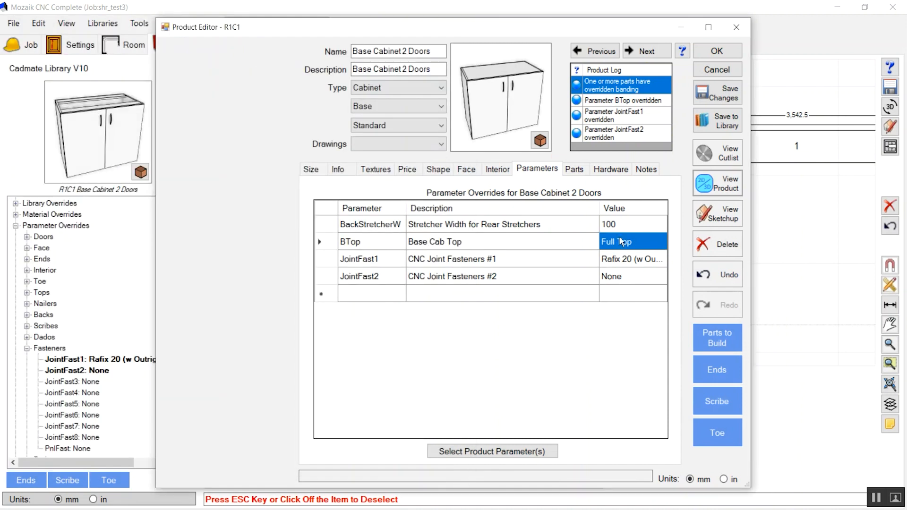
left_click(616, 242)
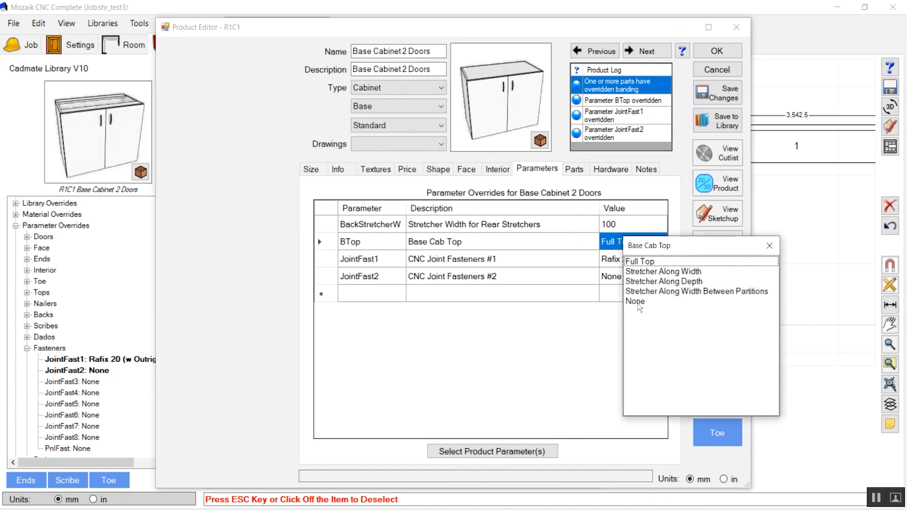
Step: Preview stretcher tops along width and along depth, then leave Base Cab Top at None
left_click(663, 271)
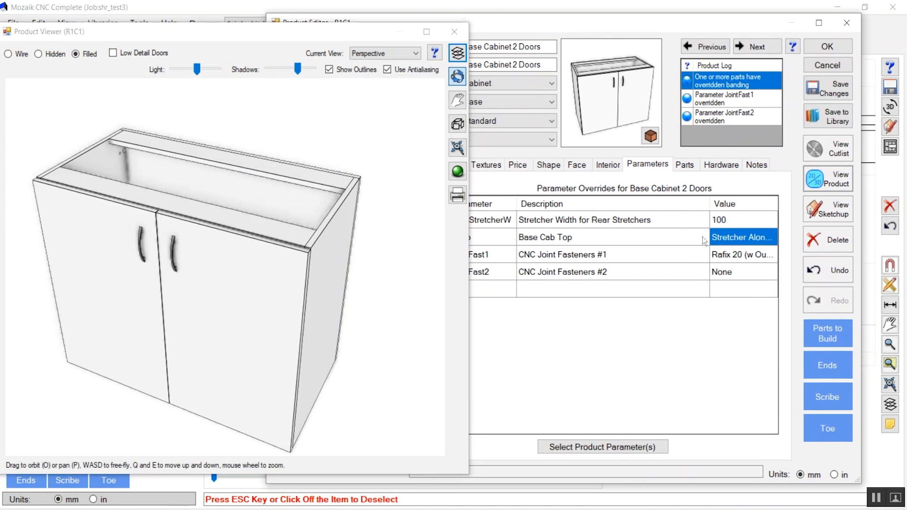
left_click(742, 238)
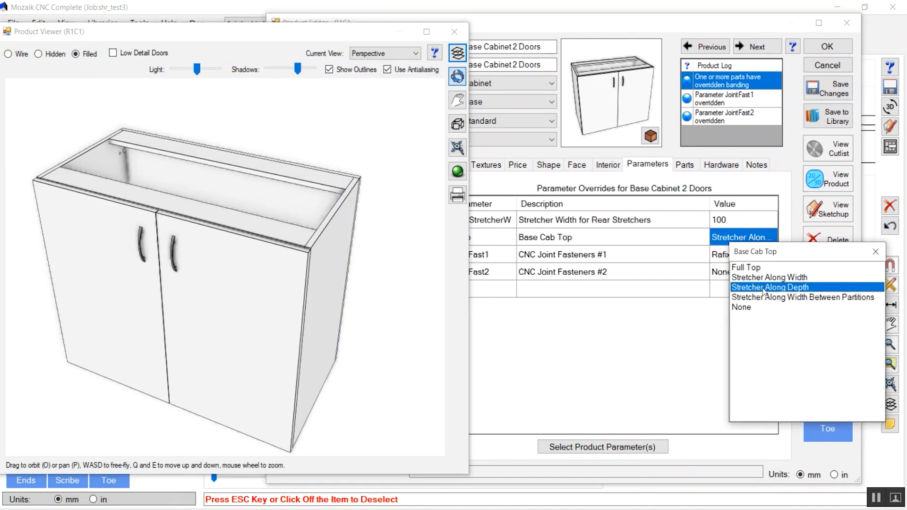
left_click(746, 261)
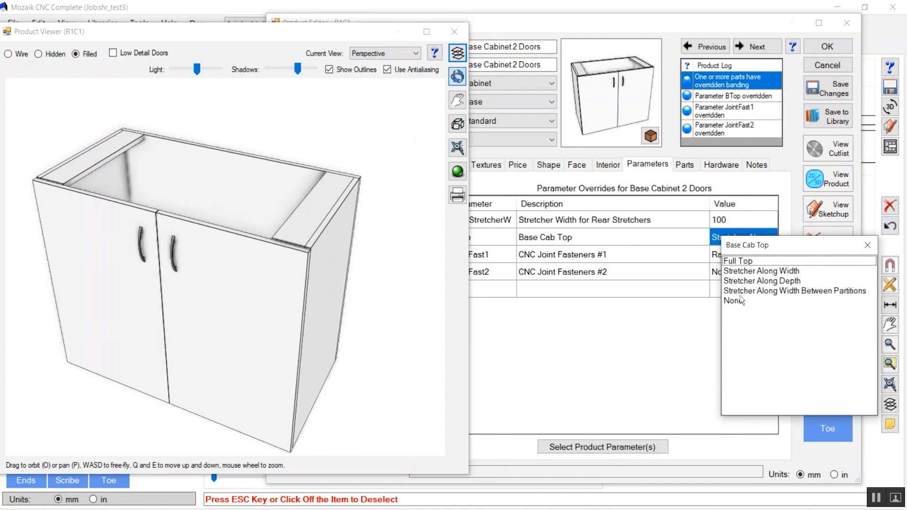
mouse_move(794, 291)
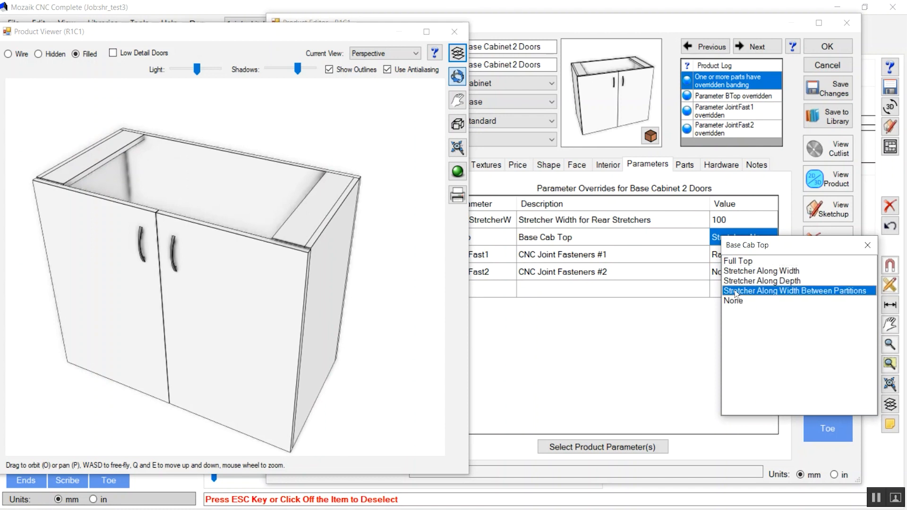
left_click(797, 291)
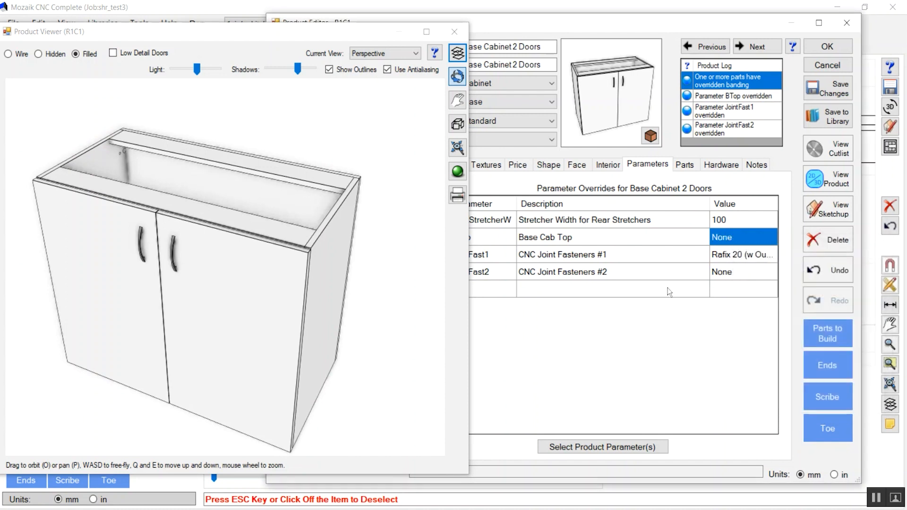
left_click(454, 31)
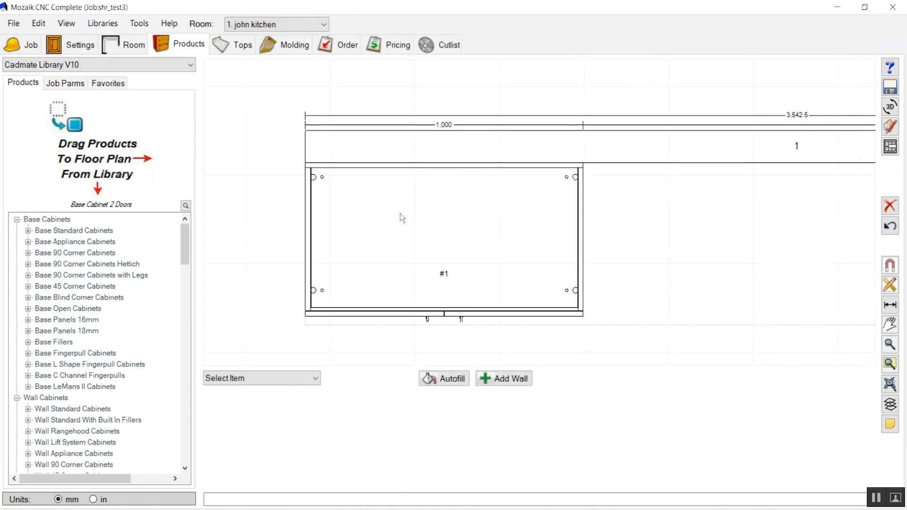
Step: Override BTop under Tops to Full Top on the two-door base cabinet and check it in 3D
left_click(444, 237)
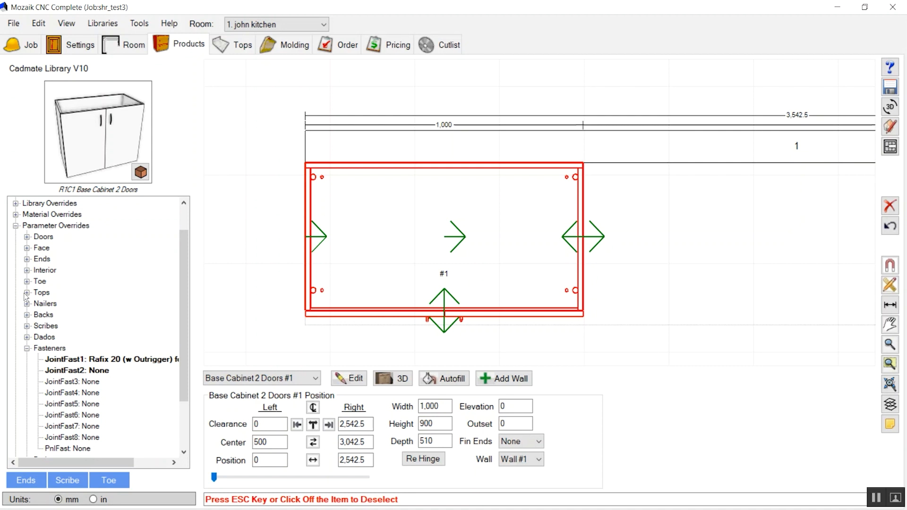
left_click(41, 292)
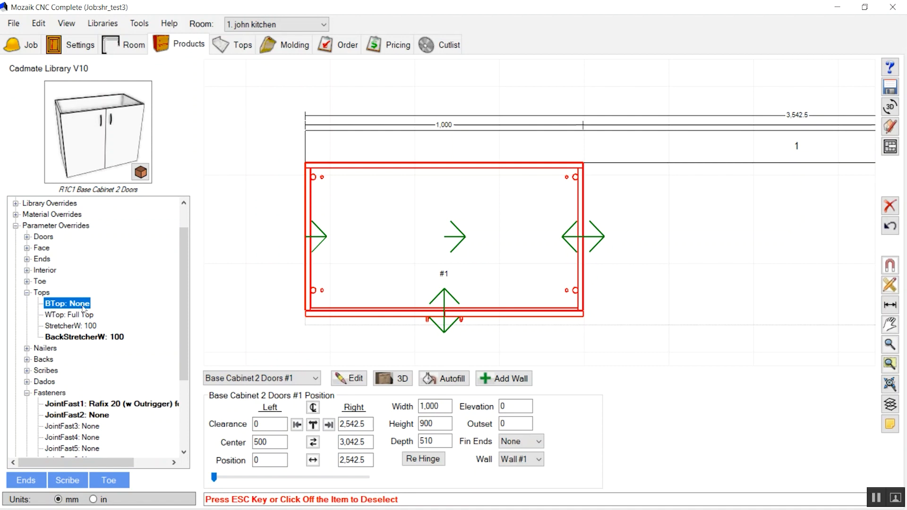
left_click(67, 304)
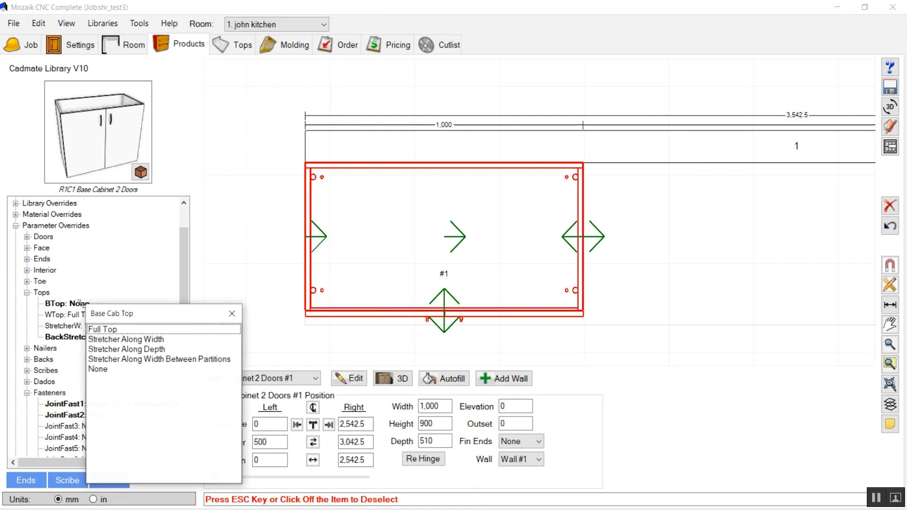
left_click(102, 329)
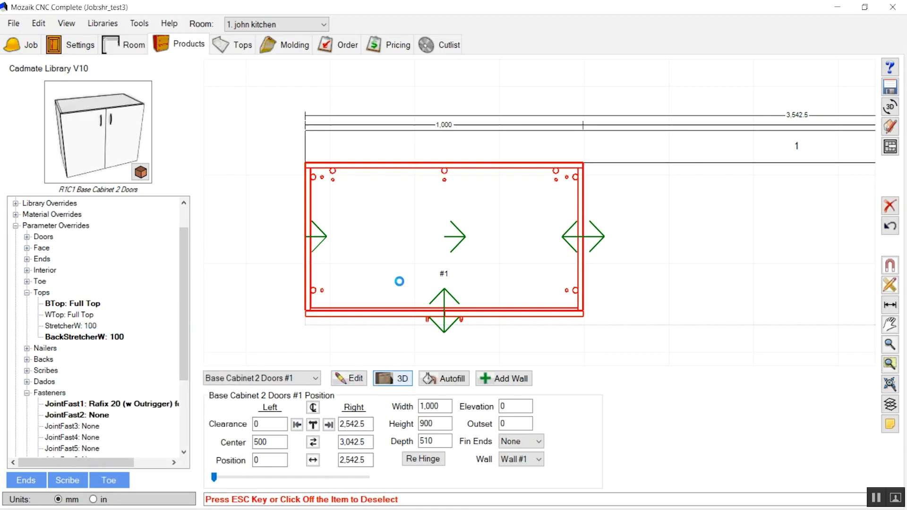
left_click(392, 378)
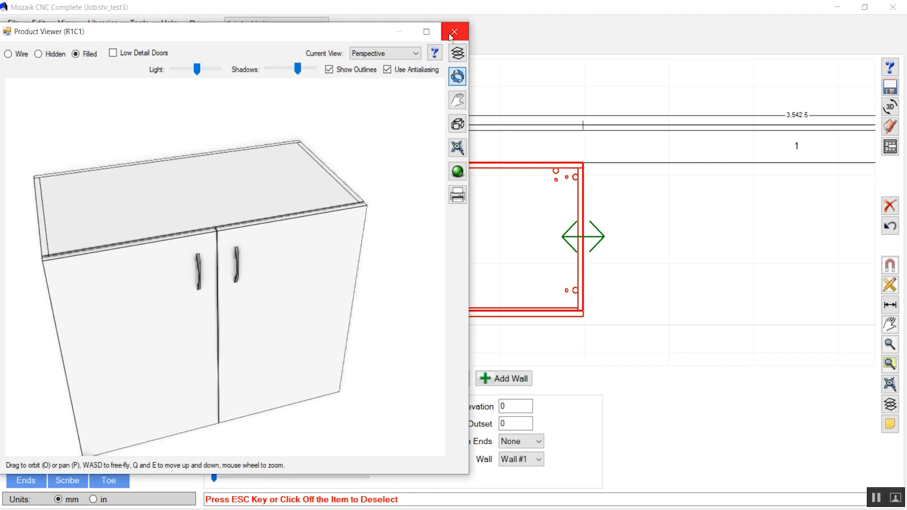
left_click(453, 31)
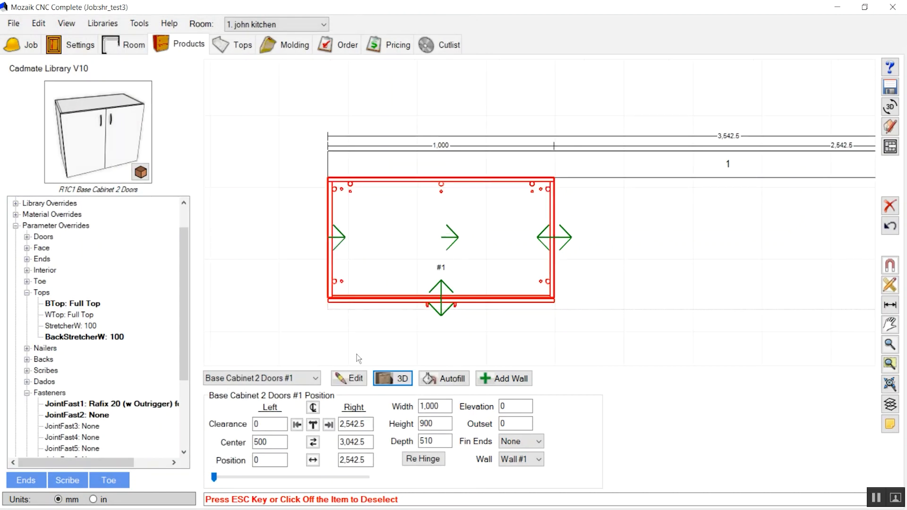
Step: Set JointFast1 to None in the product editor and preview the cabinet in wireframe
left_click(349, 379)
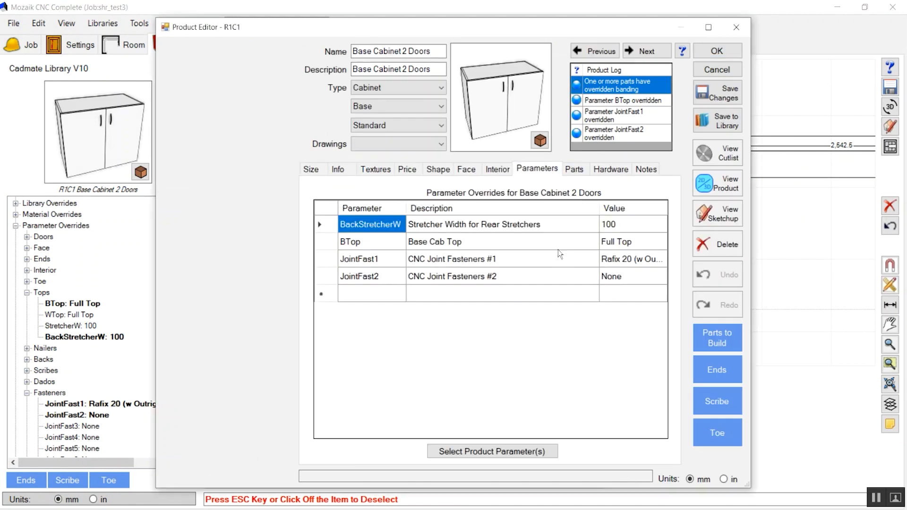
left_click(631, 258)
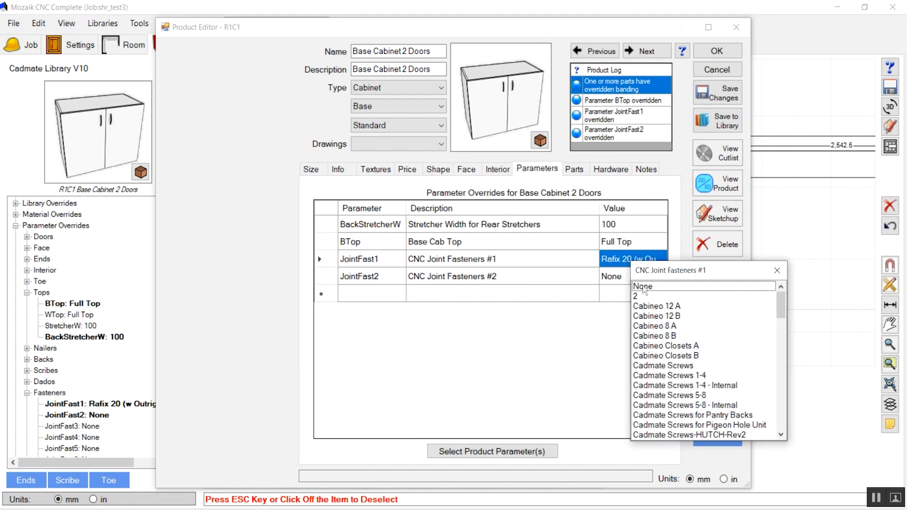
left_click(643, 287)
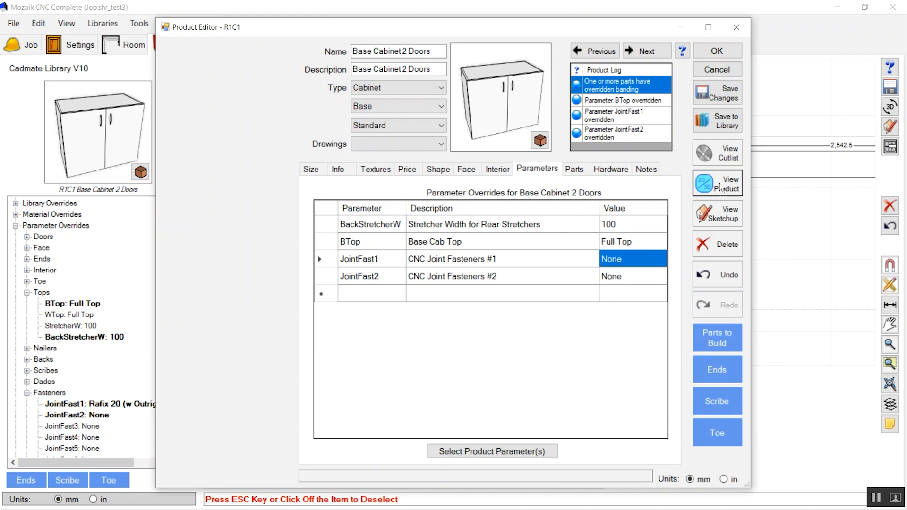
left_click(718, 184)
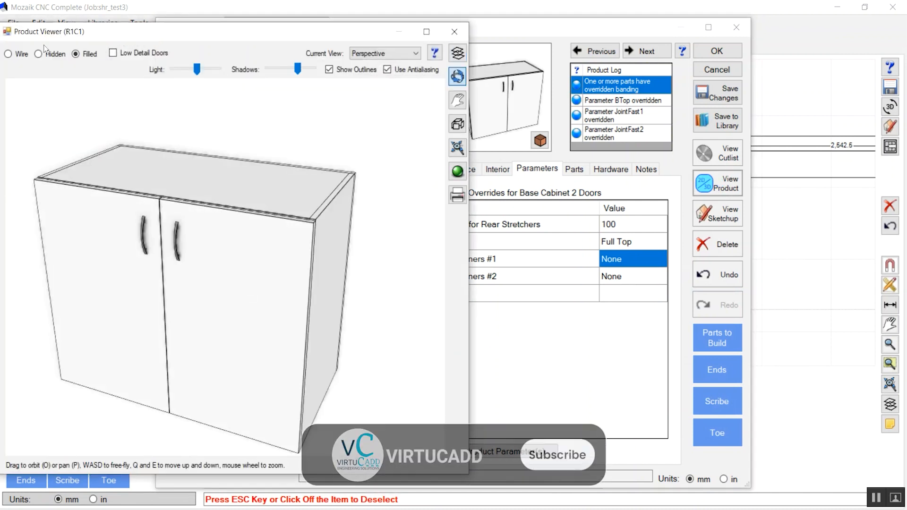
left_click(8, 53)
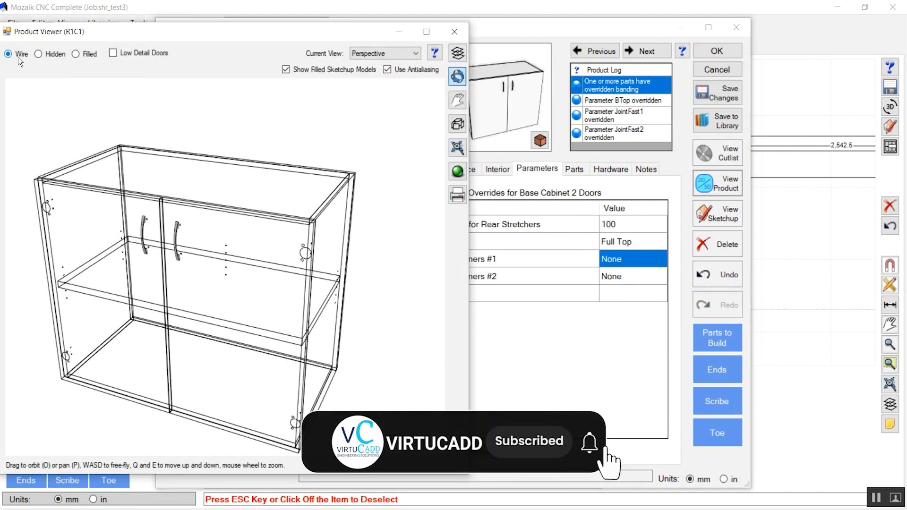
left_click(76, 54)
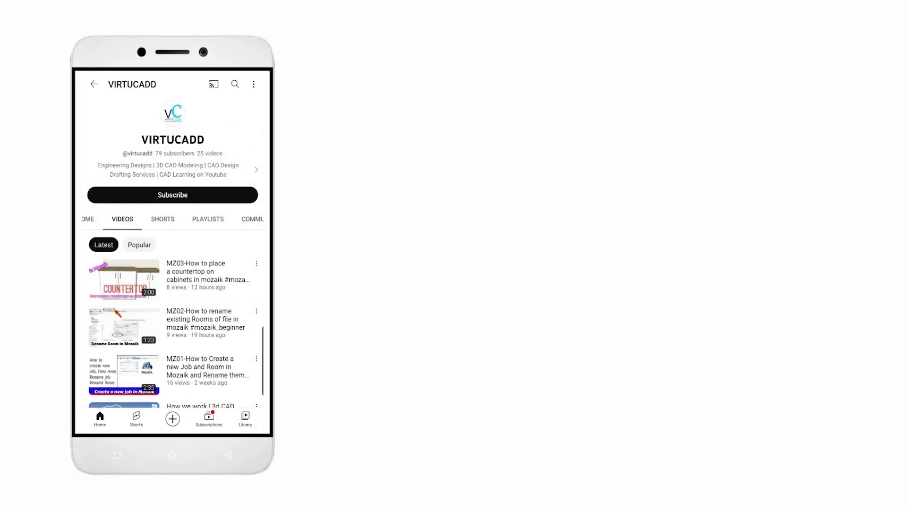
left_click(173, 196)
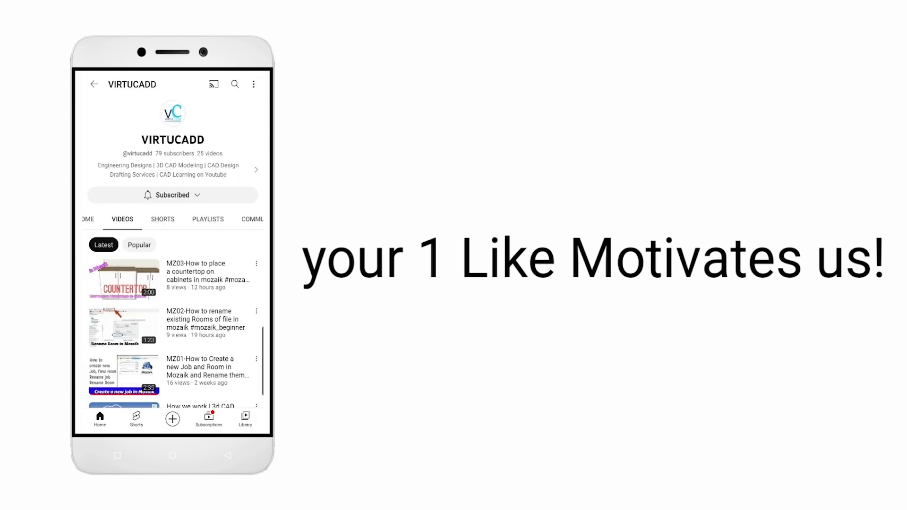
left_click(172, 194)
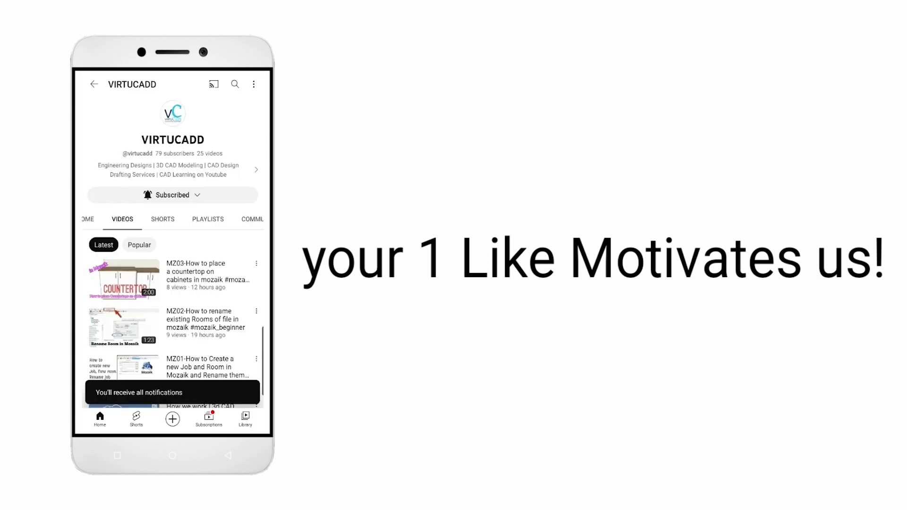
scroll("down", 3)
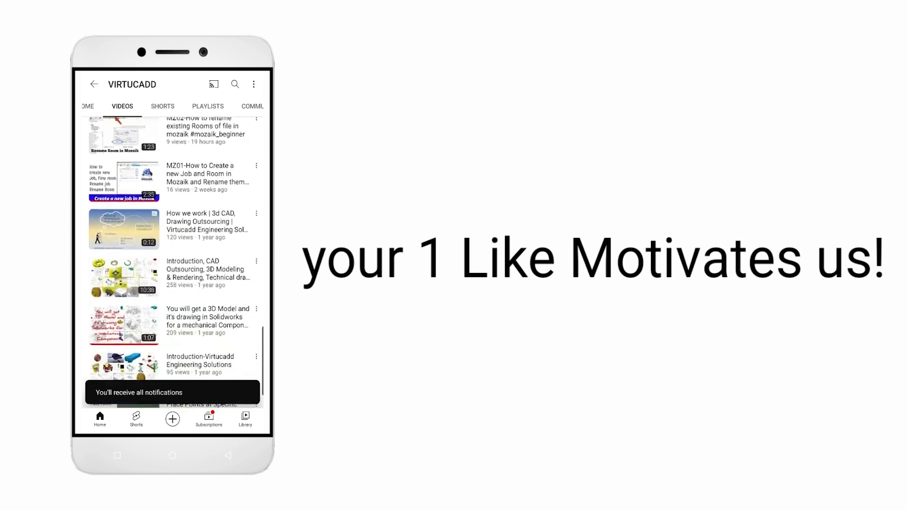
scroll("down", 3)
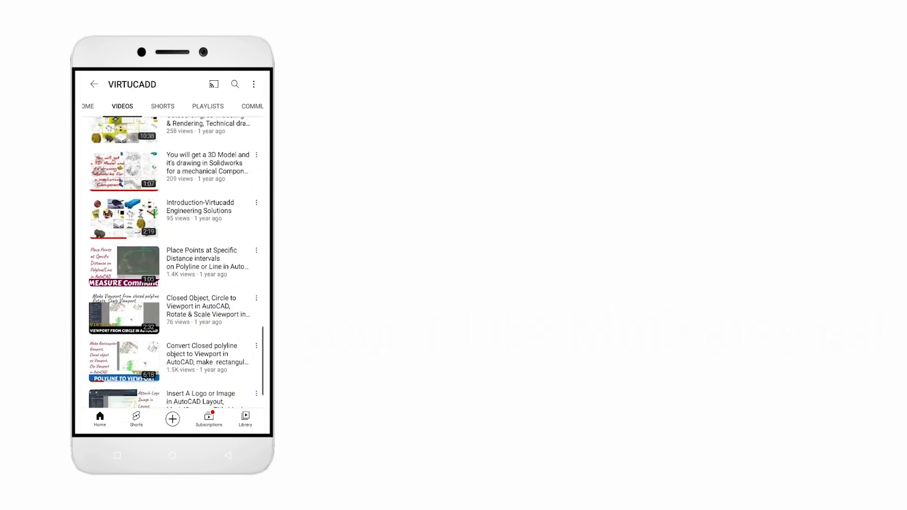